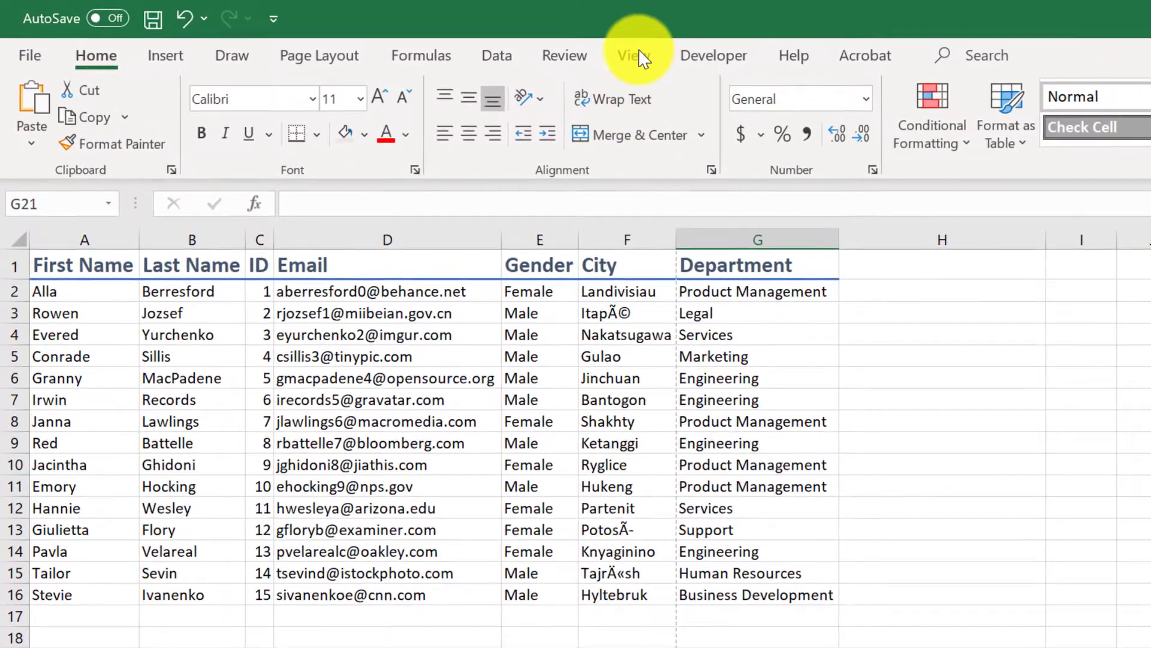
Show the View ribbon with its Zoom group for the MOCK_DATA sheet
{"action": "left_click", "coordinate": [630, 55]}
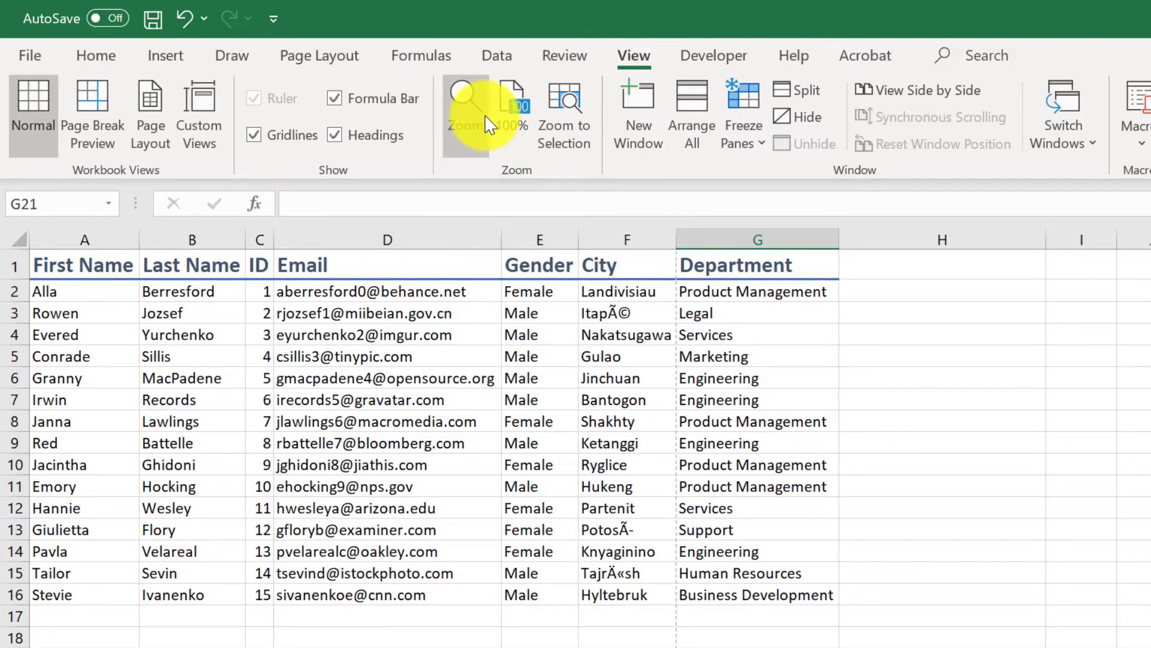
Set the sheet magnification to 200% through the Zoom dialog
{"action": "left_click", "coordinate": [464, 114]}
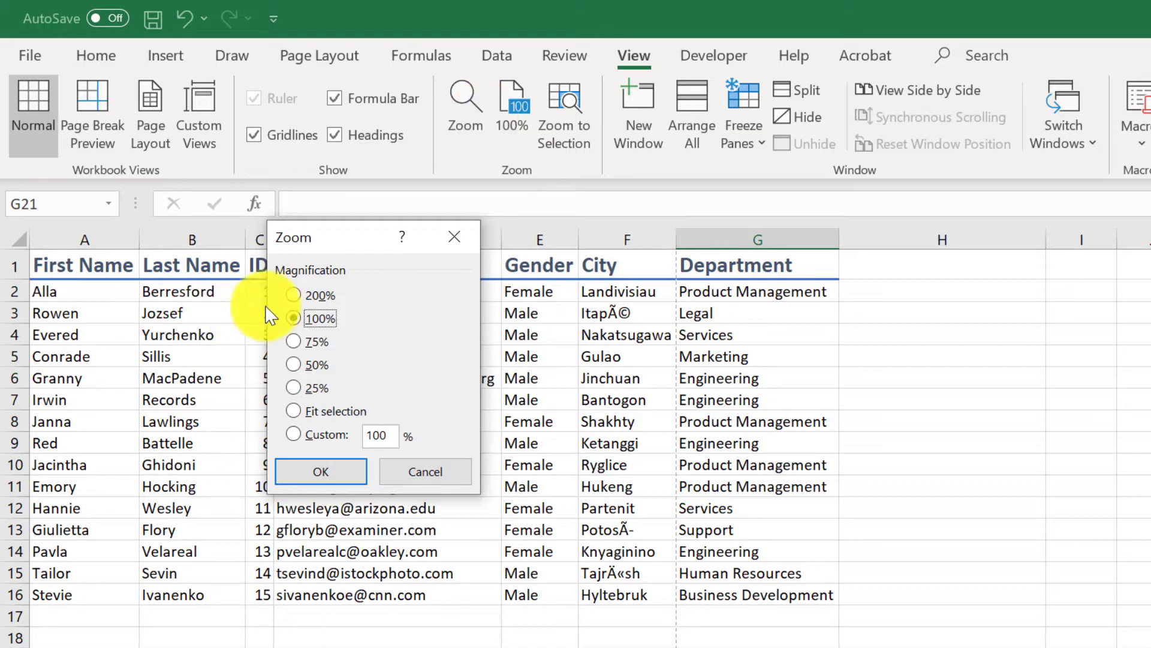
{"action": "left_click", "coordinate": [293, 295]}
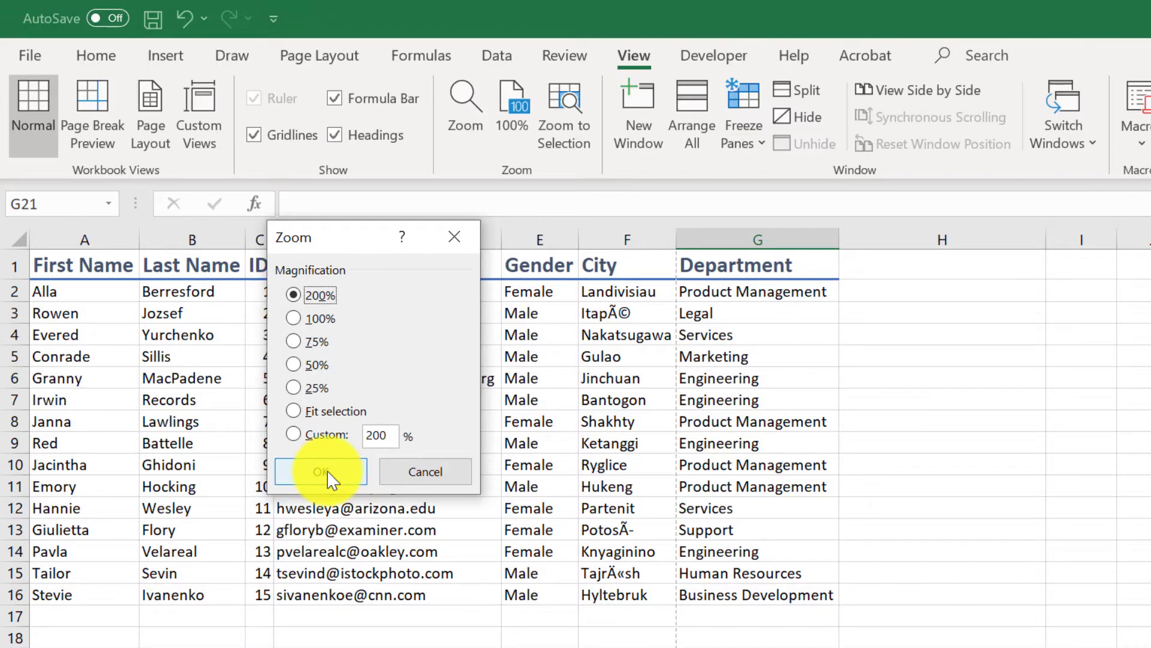
{"action": "left_click", "coordinate": [319, 470]}
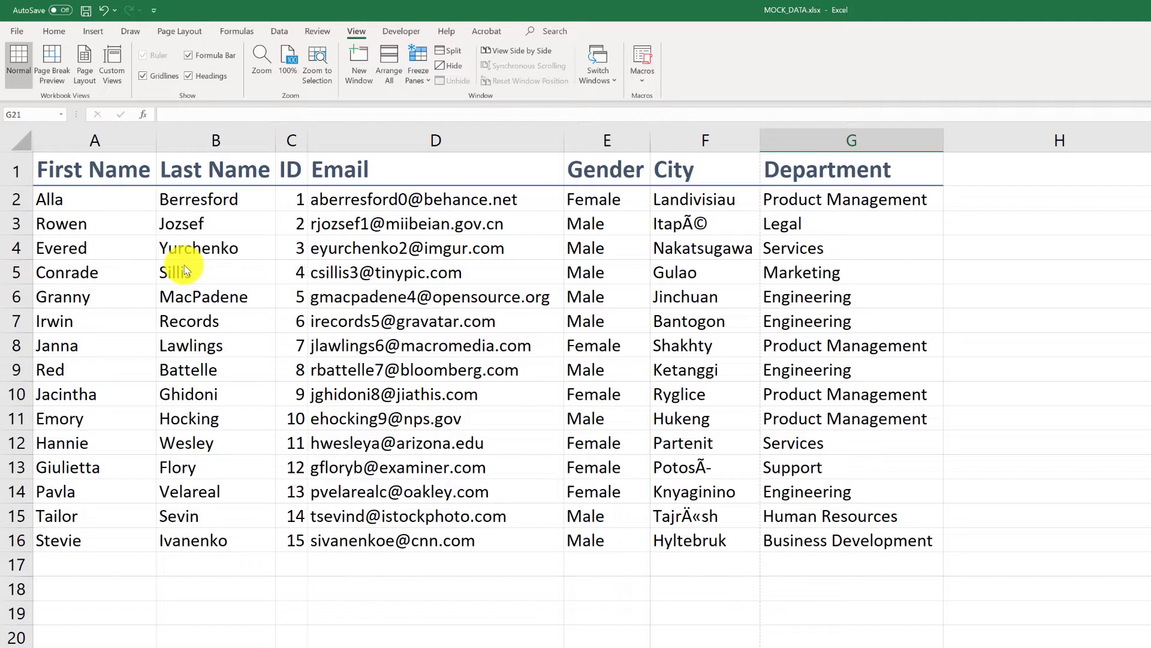
{"action": "mouse_move", "coordinate": [287, 171]}
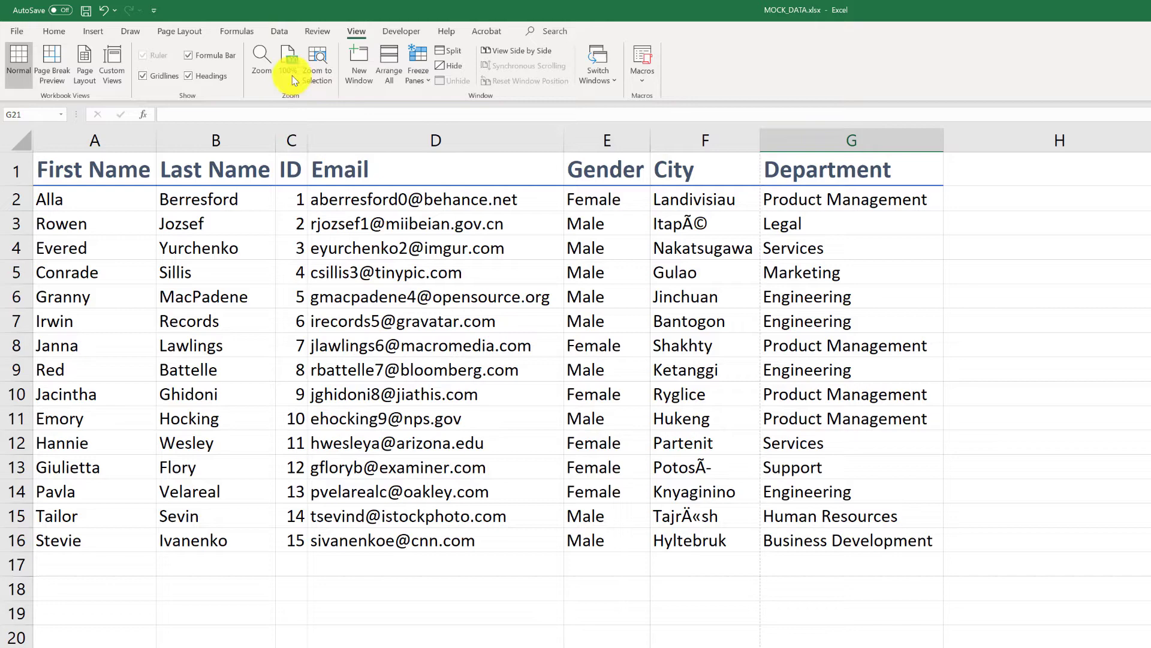
Reset the employee list back to 100% magnification
{"action": "left_click", "coordinate": [316, 62]}
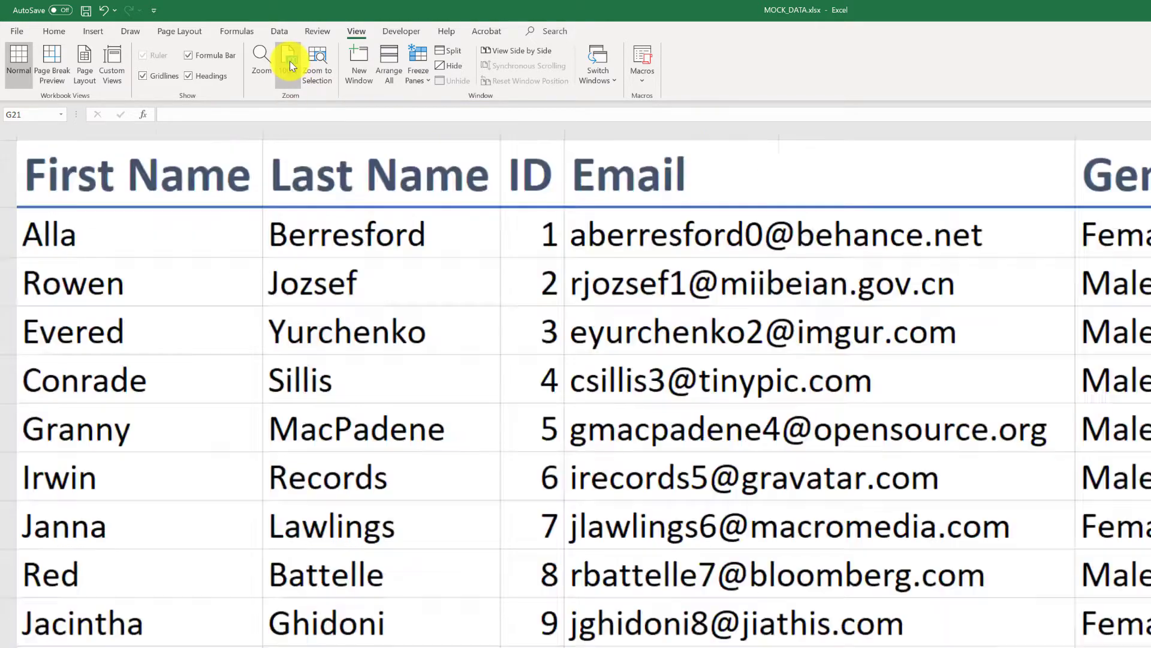
{"action": "left_click", "coordinate": [289, 58]}
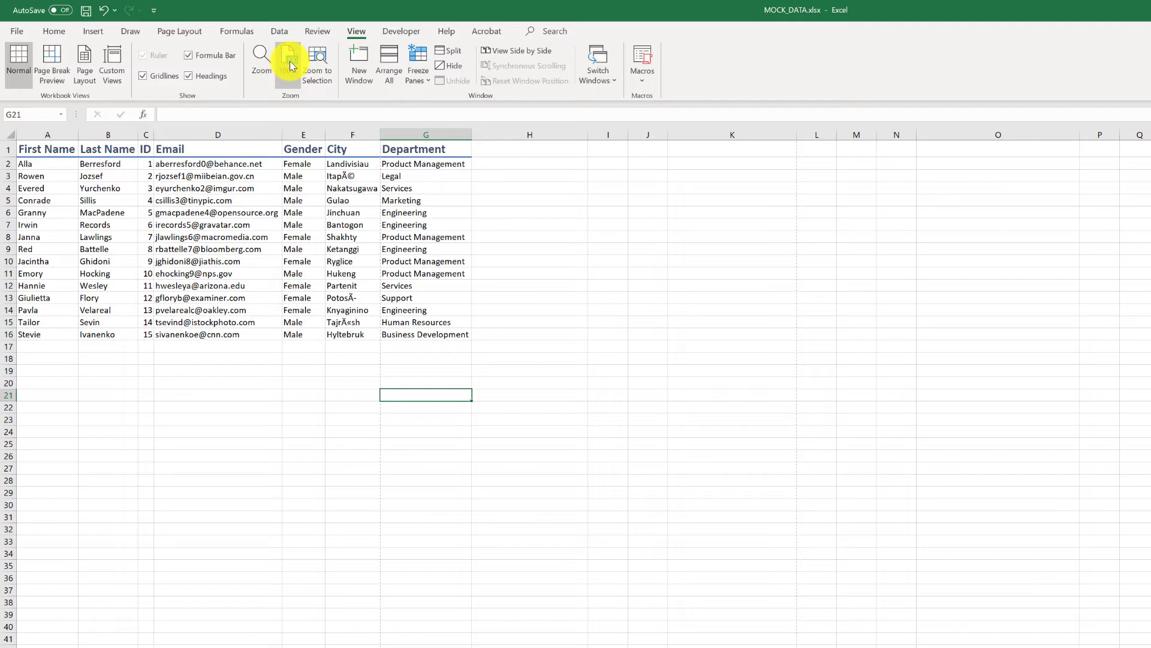
{"action": "mouse_move", "coordinate": [289, 62]}
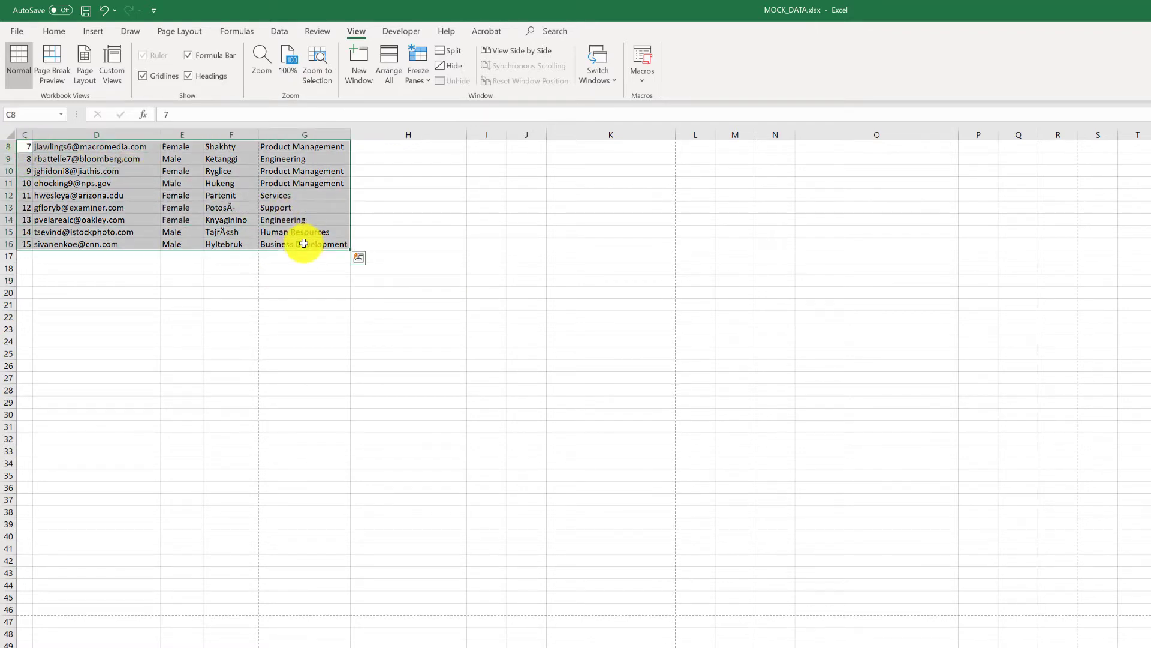
{"action": "mouse_move", "coordinate": [316, 63]}
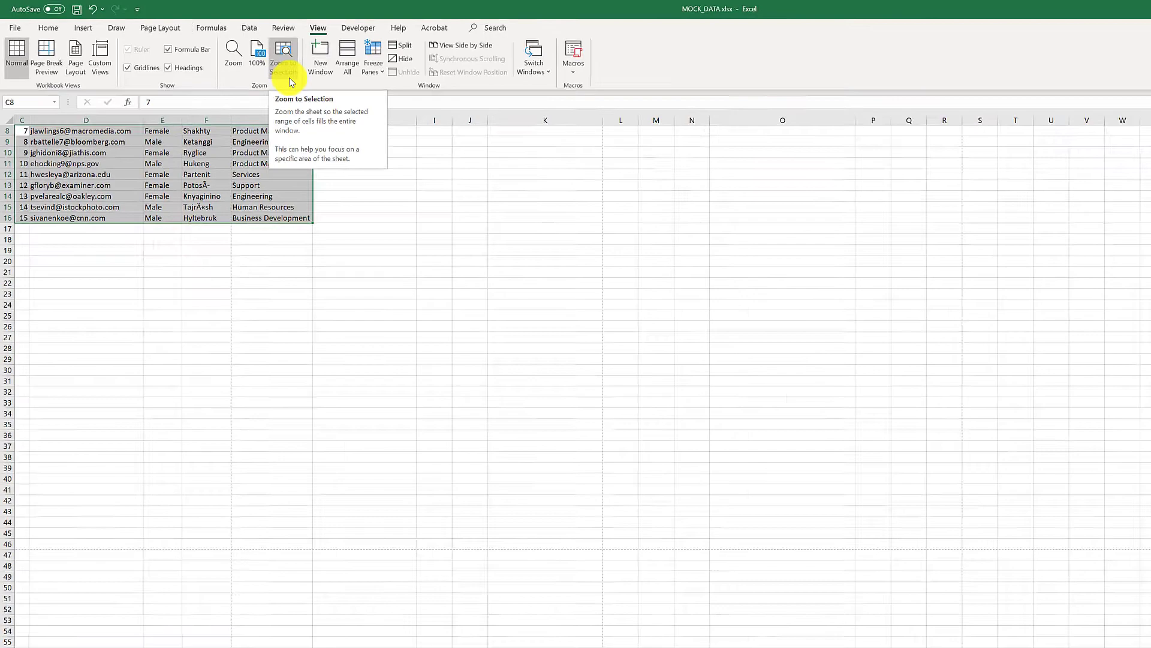
Zoom to the selected C8:G16 records, then restore the full list at 100%
{"action": "left_click", "coordinate": [283, 55]}
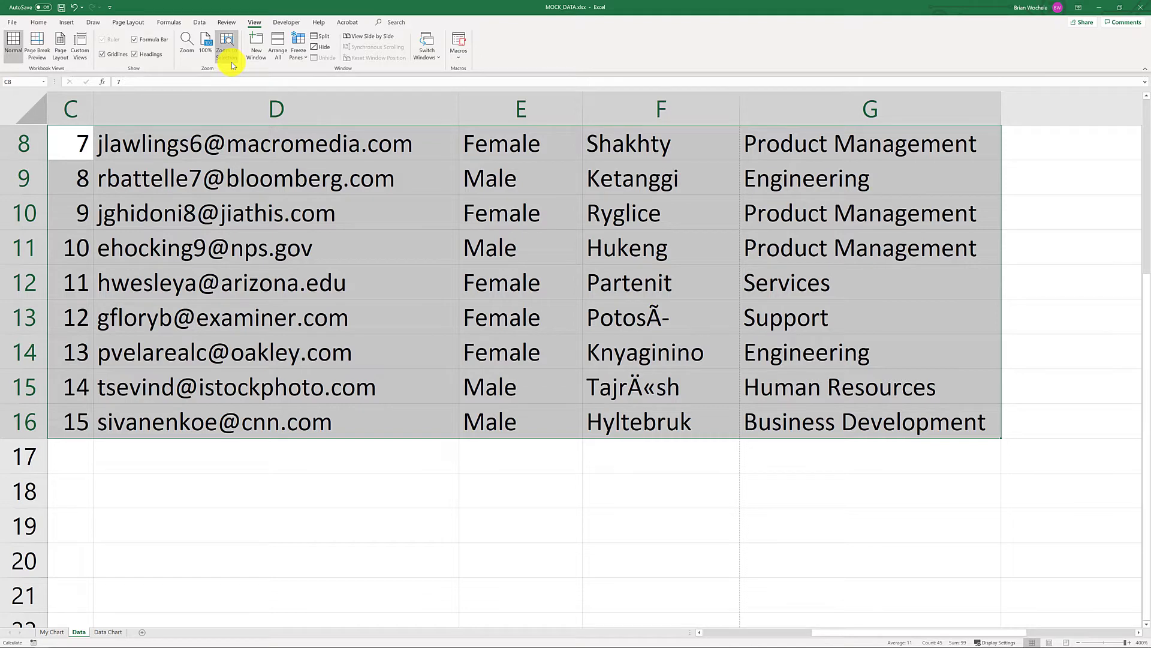
{"action": "left_click", "coordinate": [205, 42]}
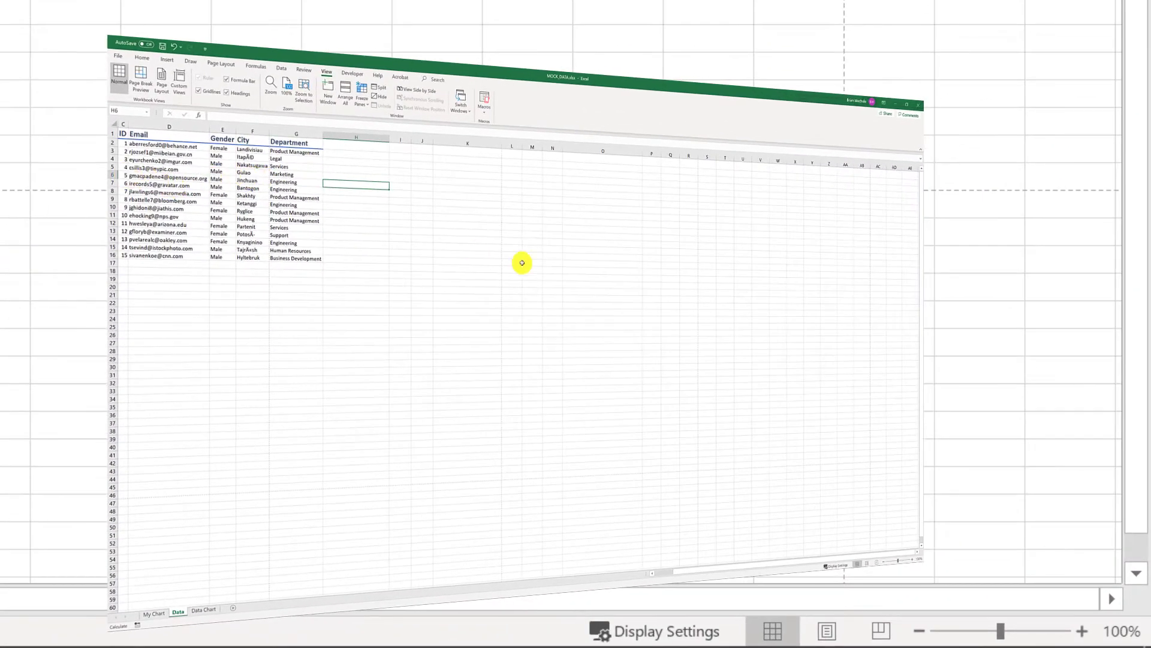
Nudge the status-bar zoom up two steps and back down two steps
{"action": "left_click", "coordinate": [1081, 631]}
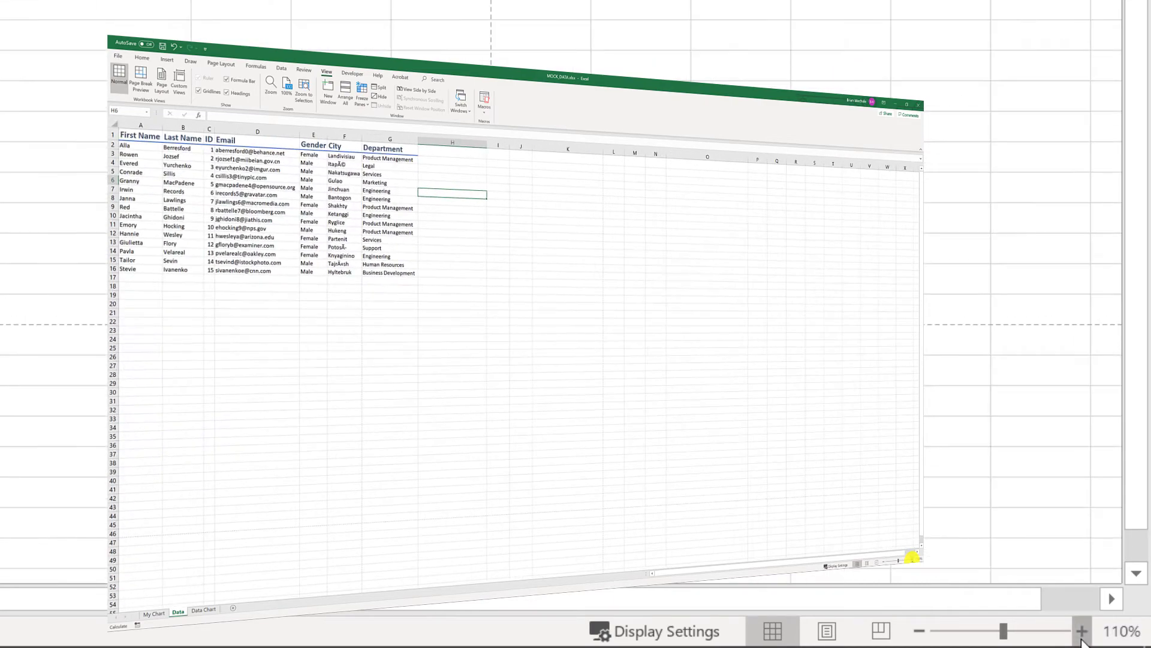
{"action": "left_click", "coordinate": [1080, 630]}
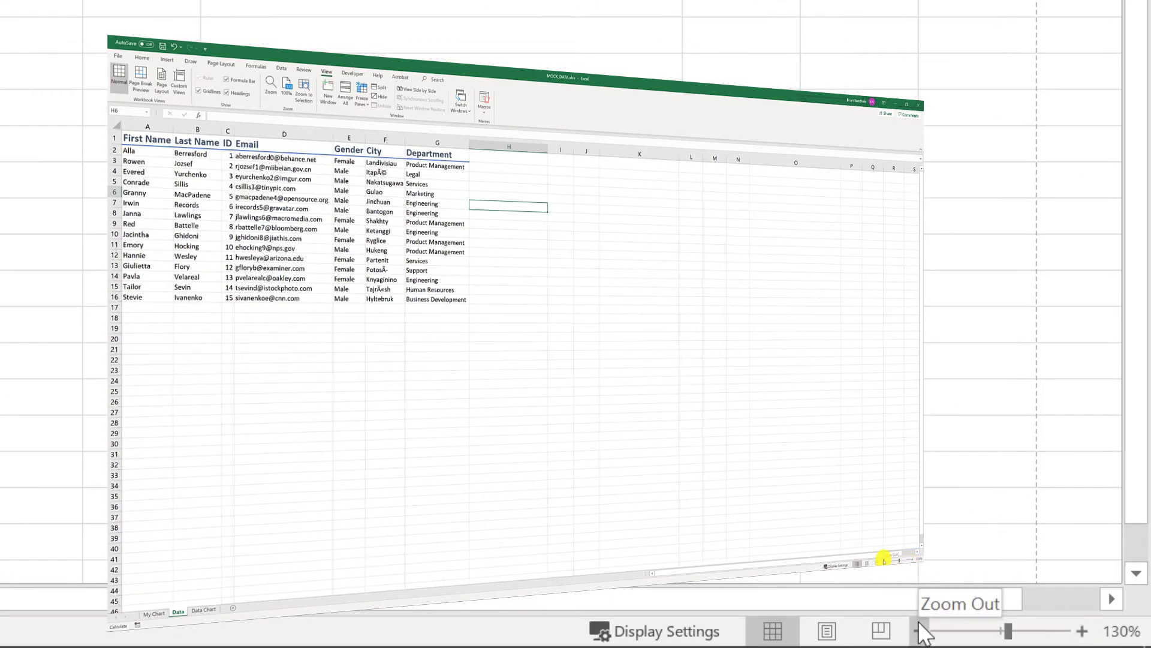
{"action": "left_click", "coordinate": [925, 631]}
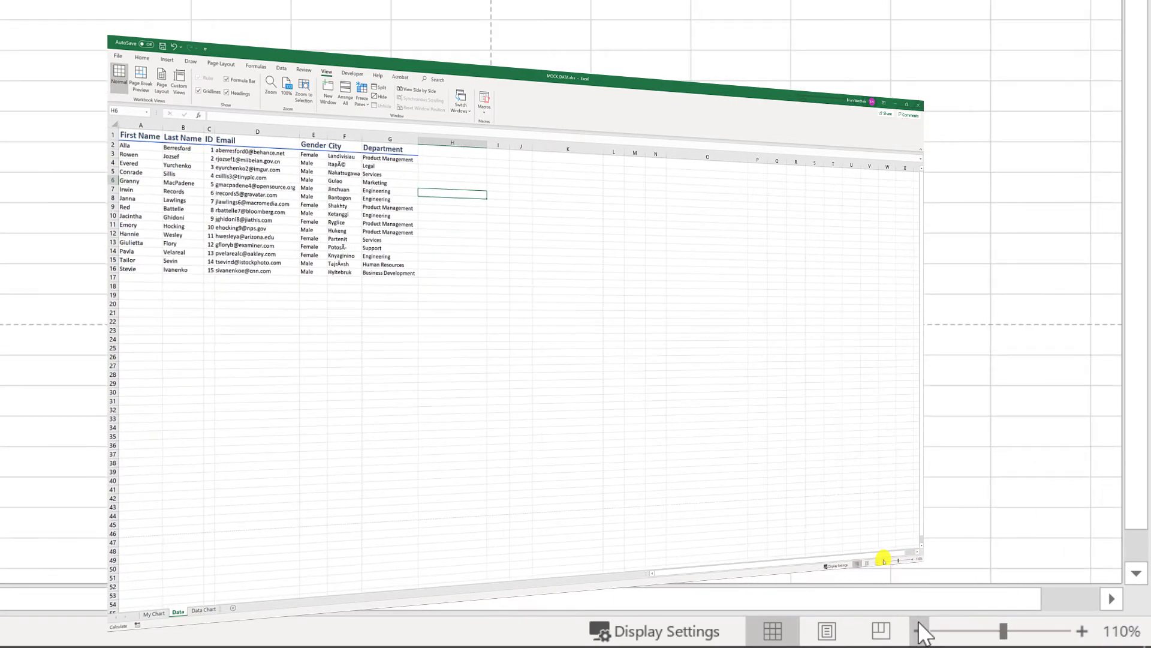
{"action": "left_click", "coordinate": [922, 631]}
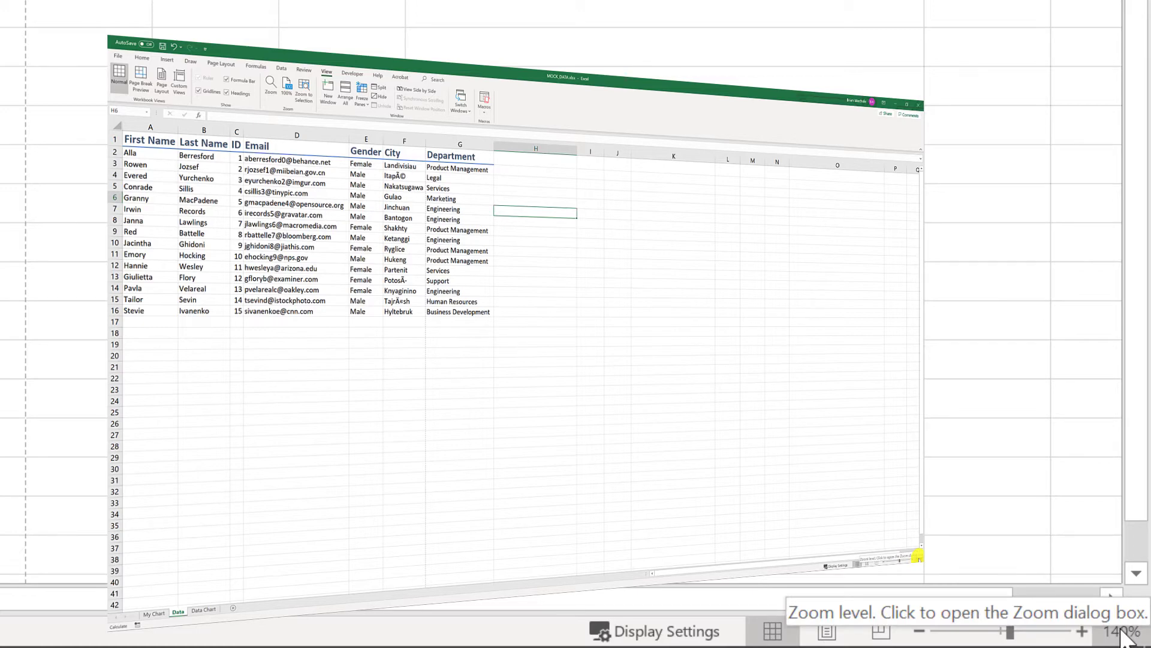
{"action": "left_click", "coordinate": [1124, 630]}
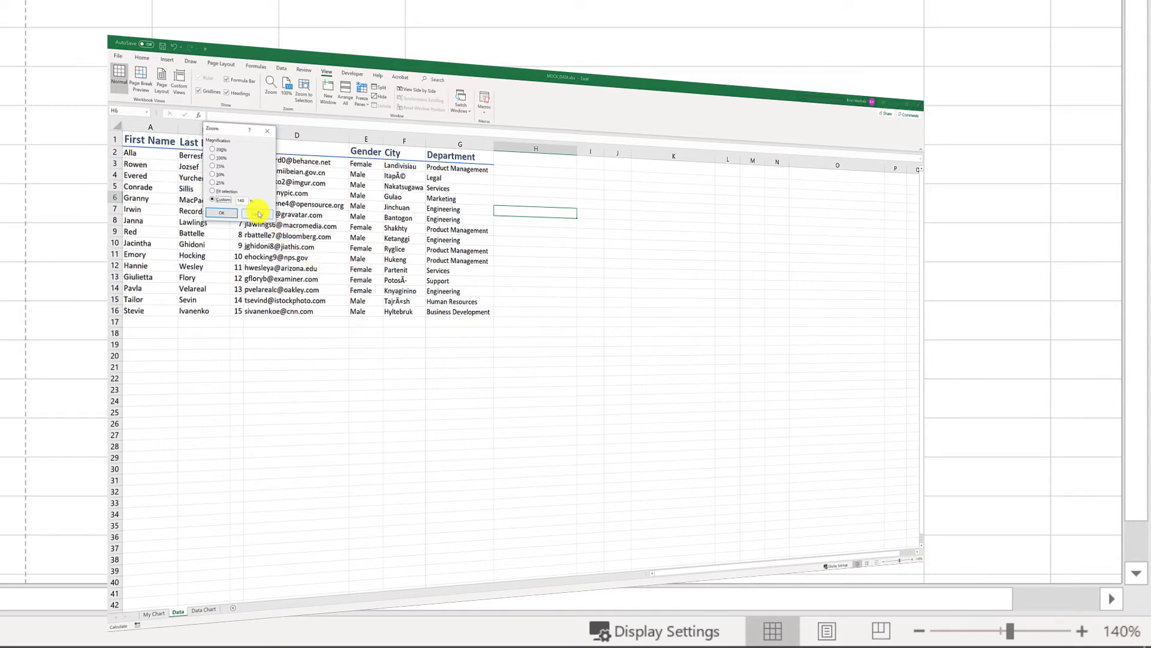
{"action": "left_click", "coordinate": [221, 214]}
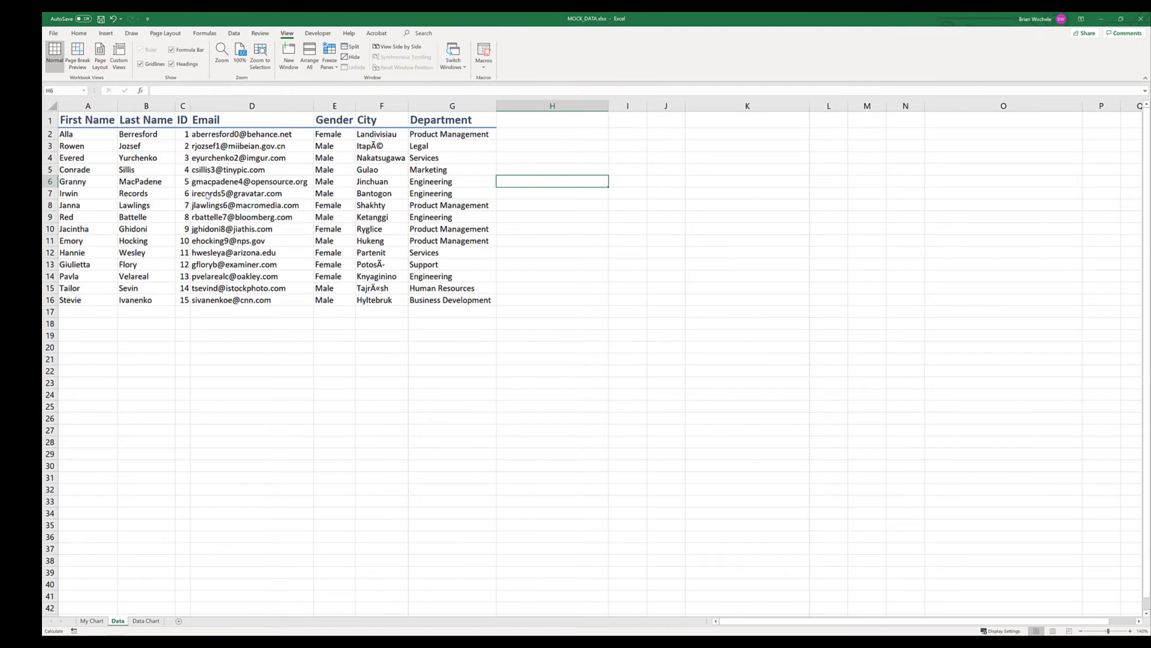